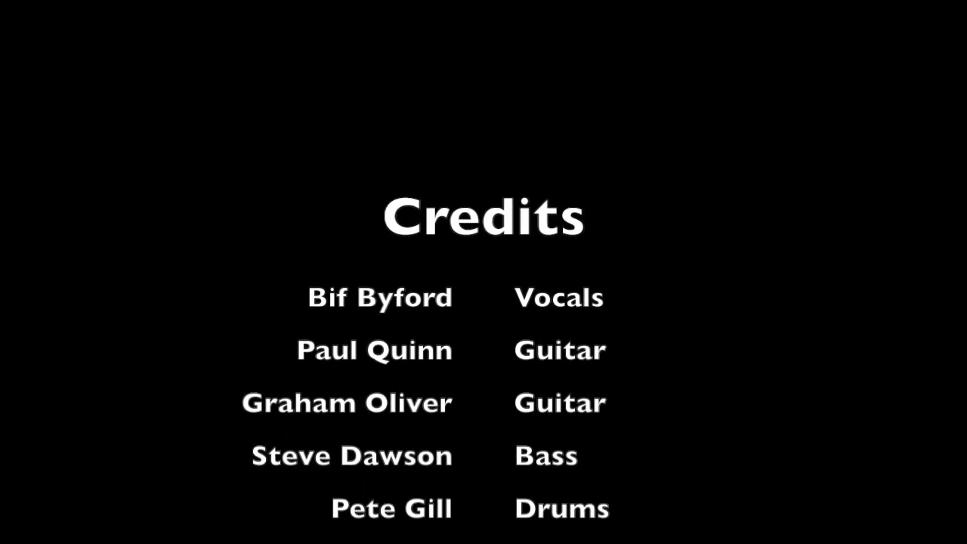
pyautogui.scroll(3)
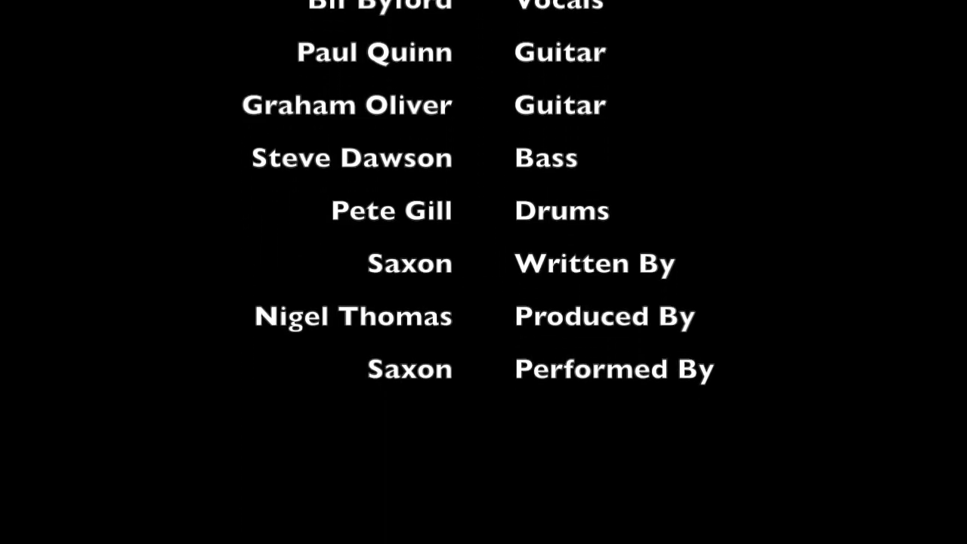